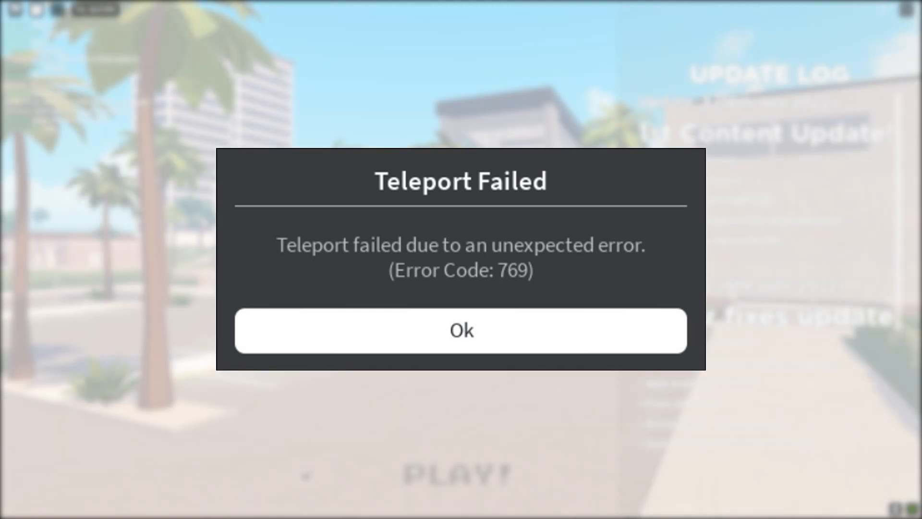
Step: Dismiss the teleport notice and press PLAY to reproduce Teleport Failed error 769
{"action": "left_click", "coordinate": [461, 330]}
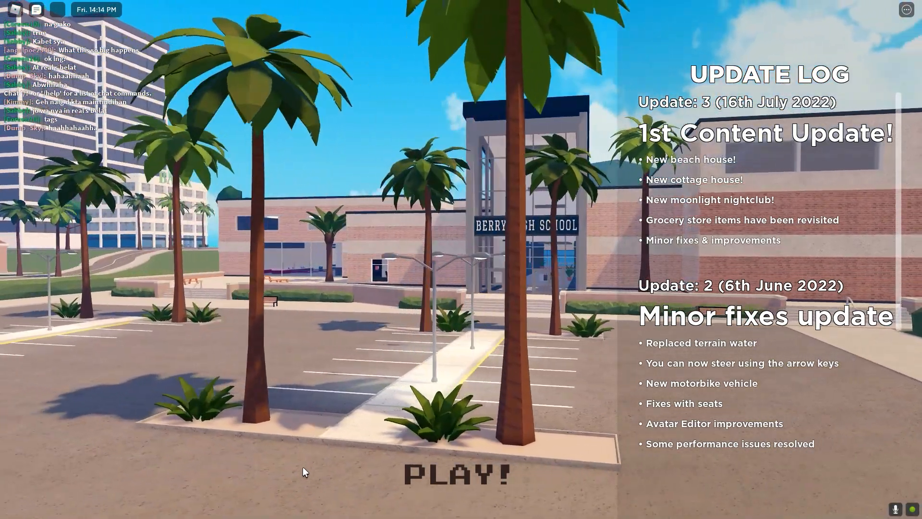
{"action": "left_click", "coordinate": [453, 475]}
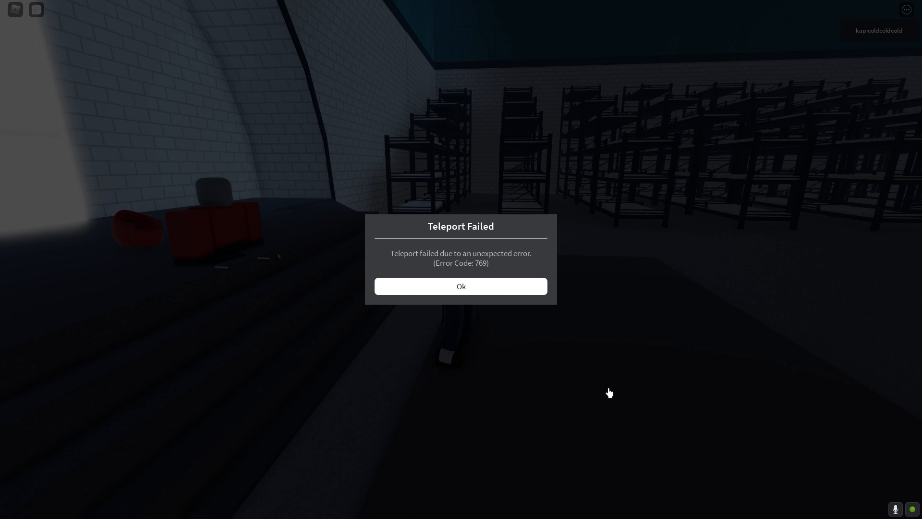
{"action": "left_click", "coordinate": [460, 285]}
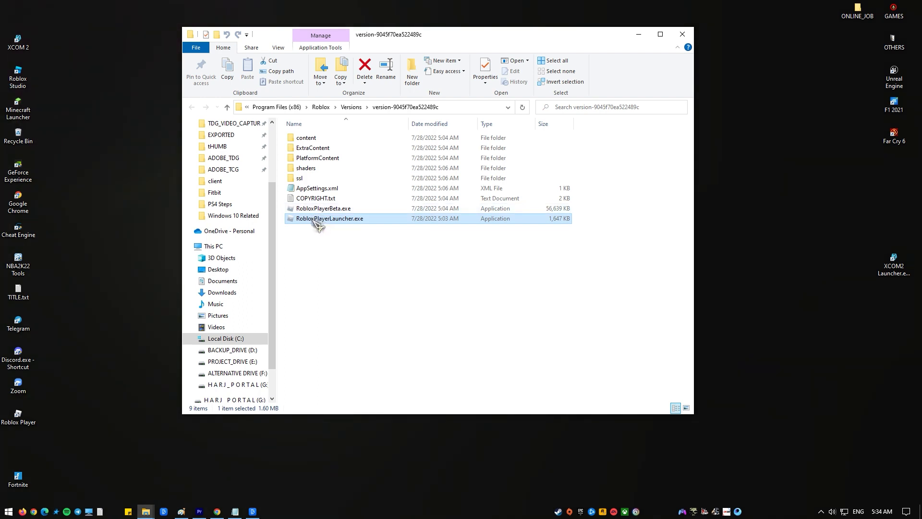
Step: Run RobloxPlayerLauncher.exe as administrator from the Roblox Versions folder
{"action": "right_click", "coordinate": [330, 218]}
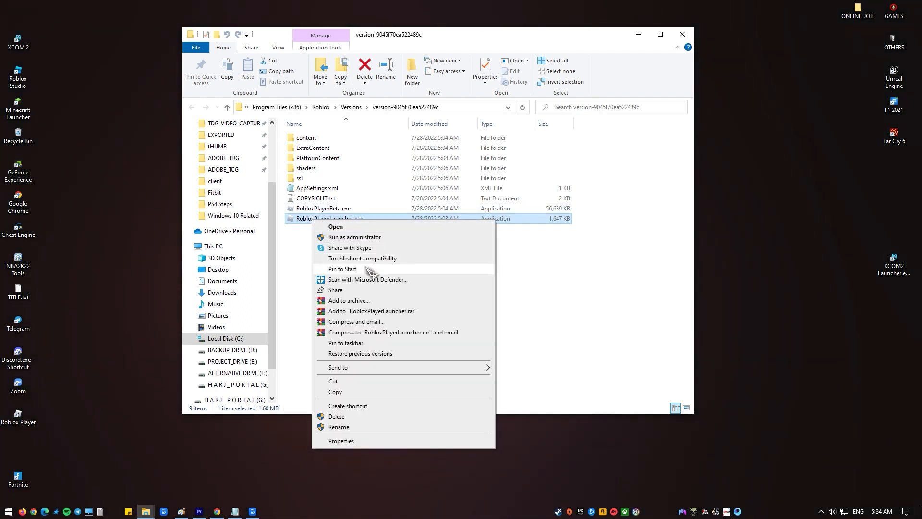
{"action": "mouse_move", "coordinate": [359, 241]}
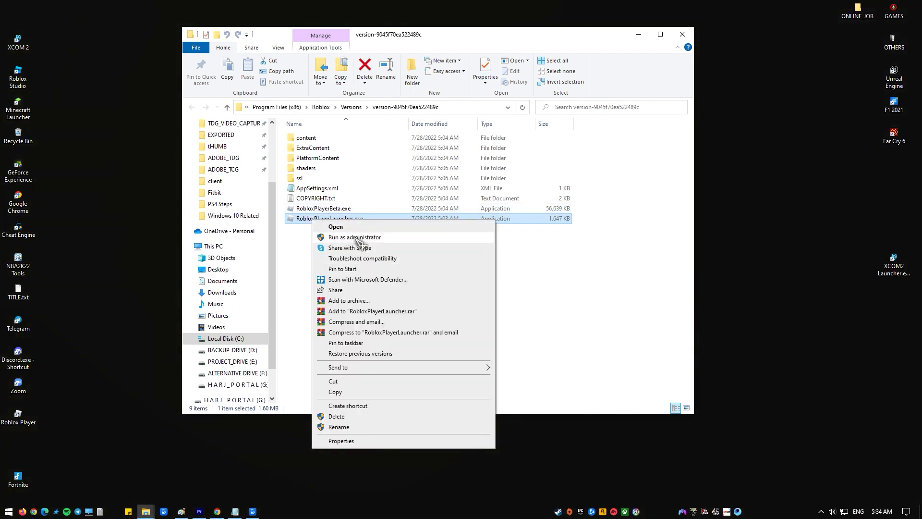
{"action": "left_click", "coordinate": [353, 237]}
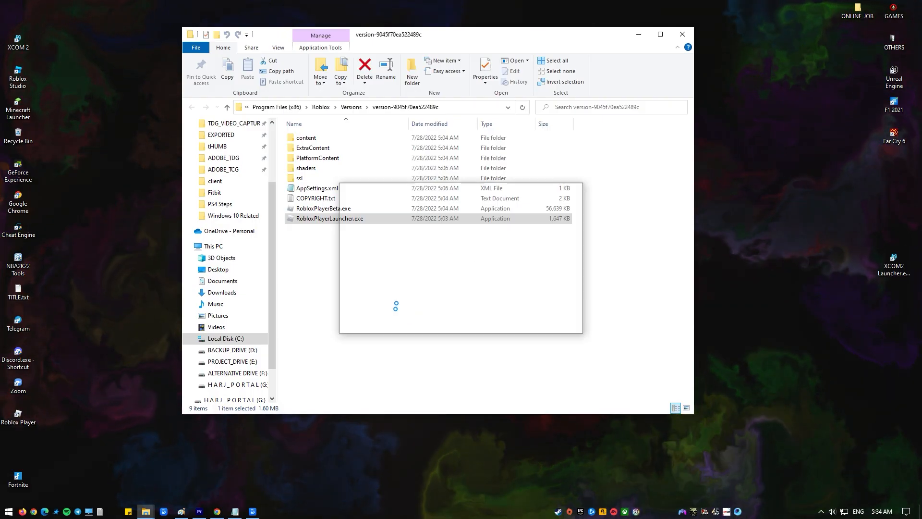
{"action": "double_click", "coordinate": [330, 218]}
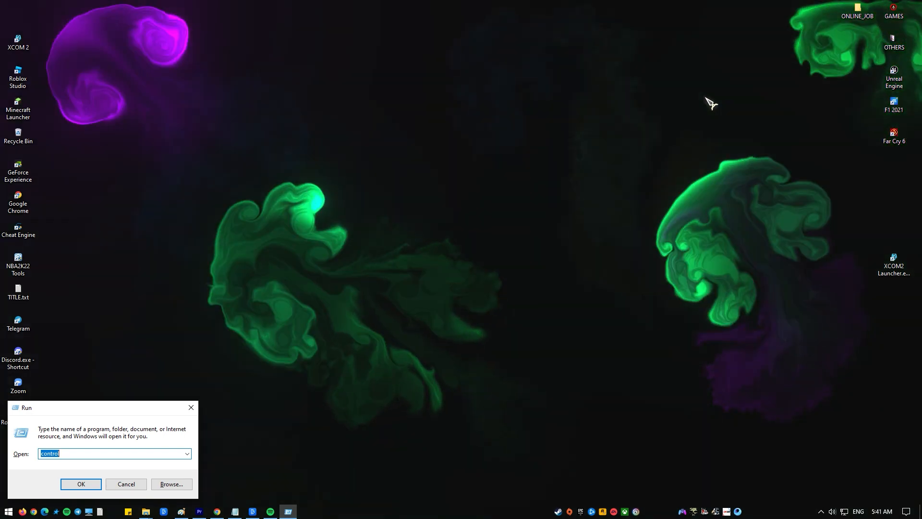
Step: Go through Control Panel's System and Security to the firewall's allowed apps list
{"action": "left_click", "coordinate": [81, 484]}
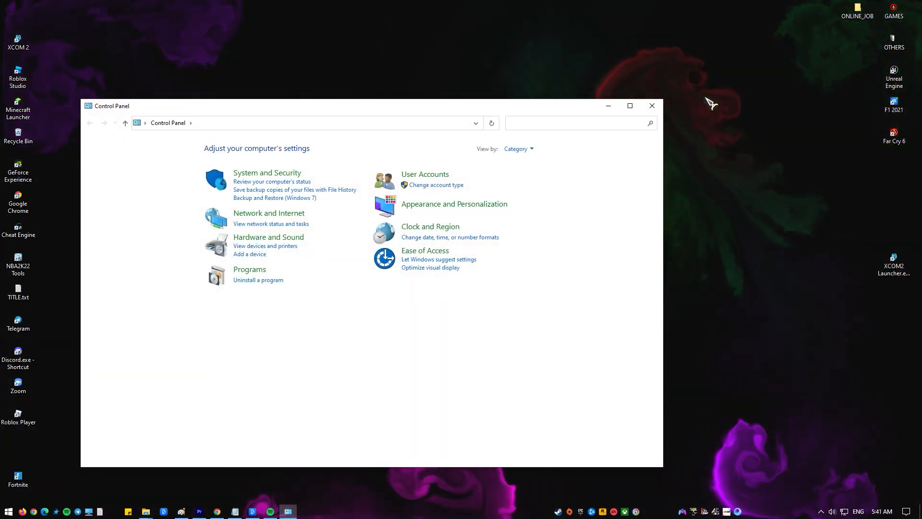
{"action": "left_click", "coordinate": [518, 149]}
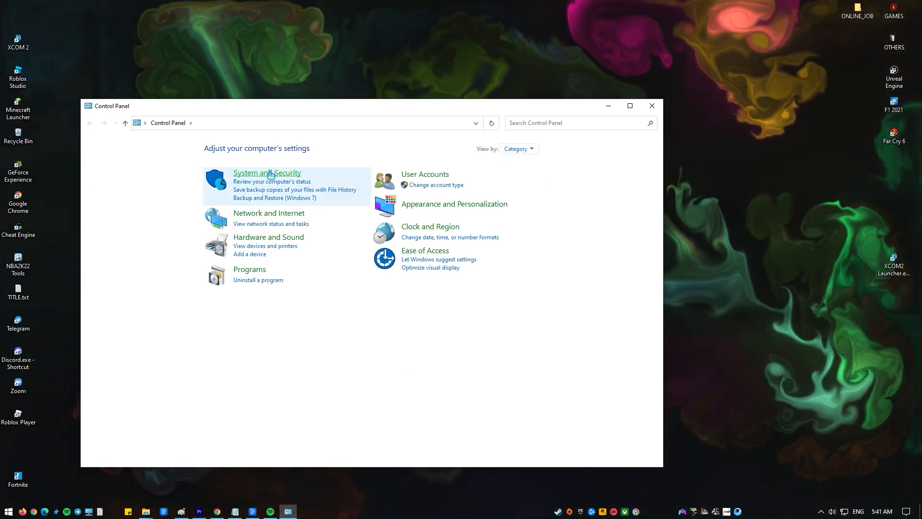
{"action": "left_click", "coordinate": [266, 172]}
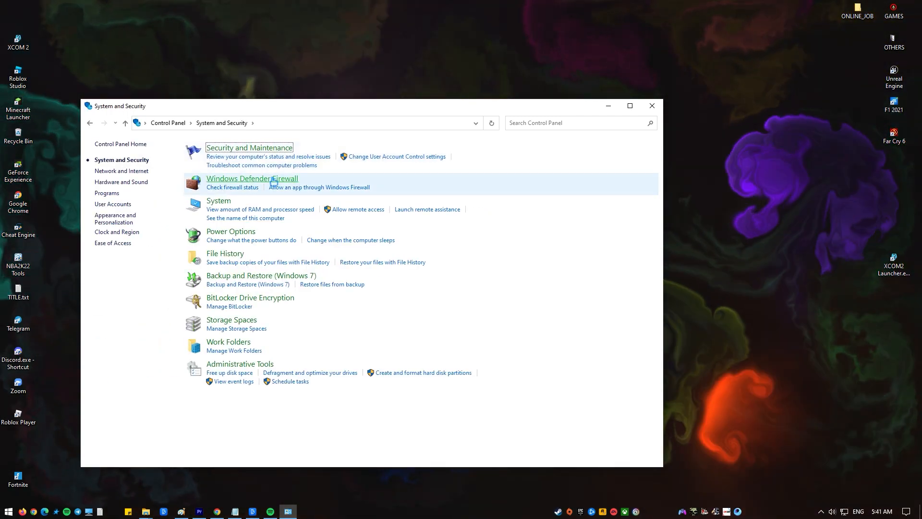
{"action": "left_click", "coordinate": [252, 178]}
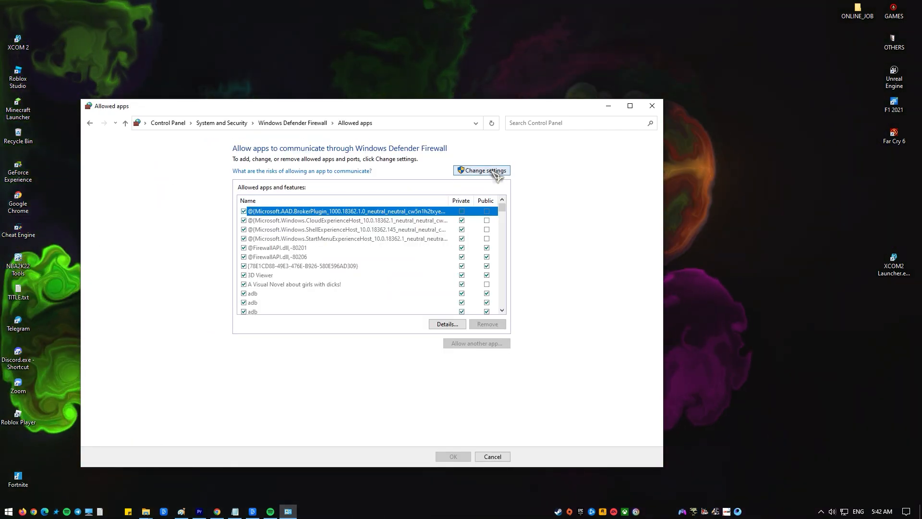
Step: Unlock the list and enable the second Roblox entry on private and public networks
{"action": "left_click", "coordinate": [481, 170]}
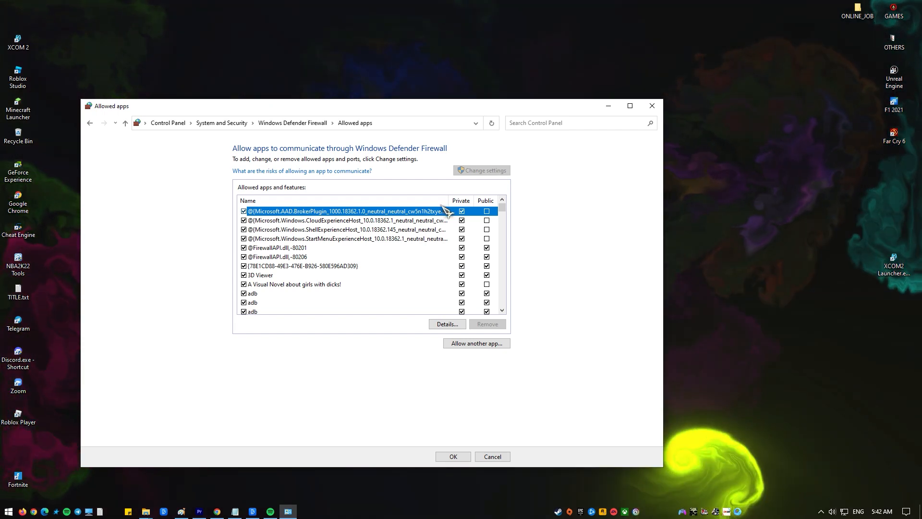
{"action": "scroll", "scroll_direction": "down", "scroll_amount": 3}
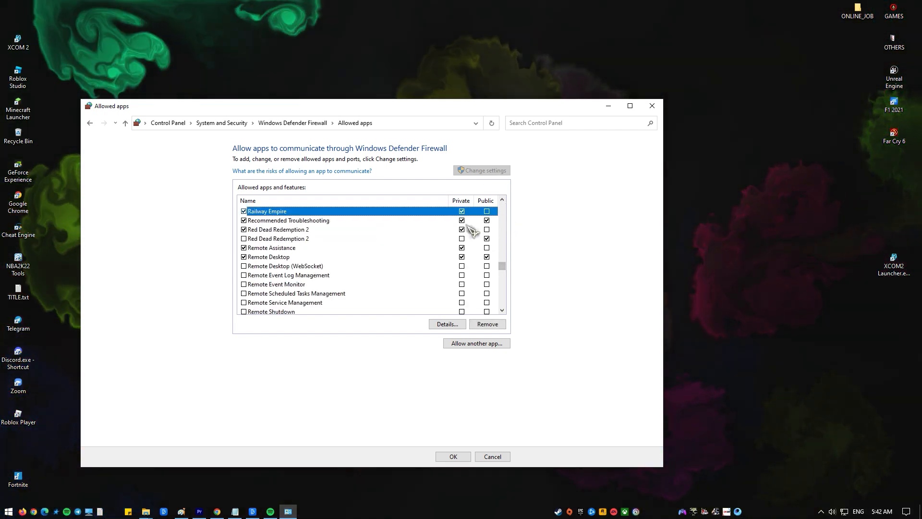
{"action": "scroll", "scroll_direction": "down", "scroll_amount": 3}
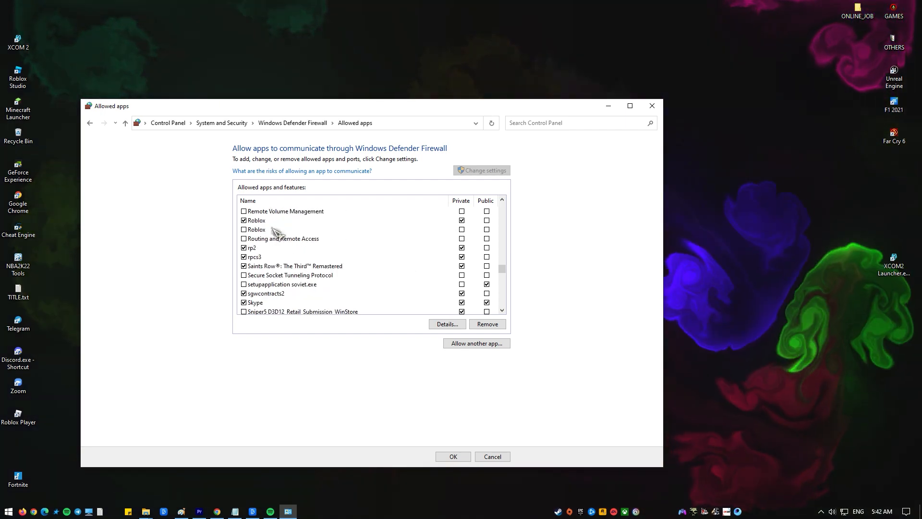
{"action": "left_click", "coordinate": [257, 228]}
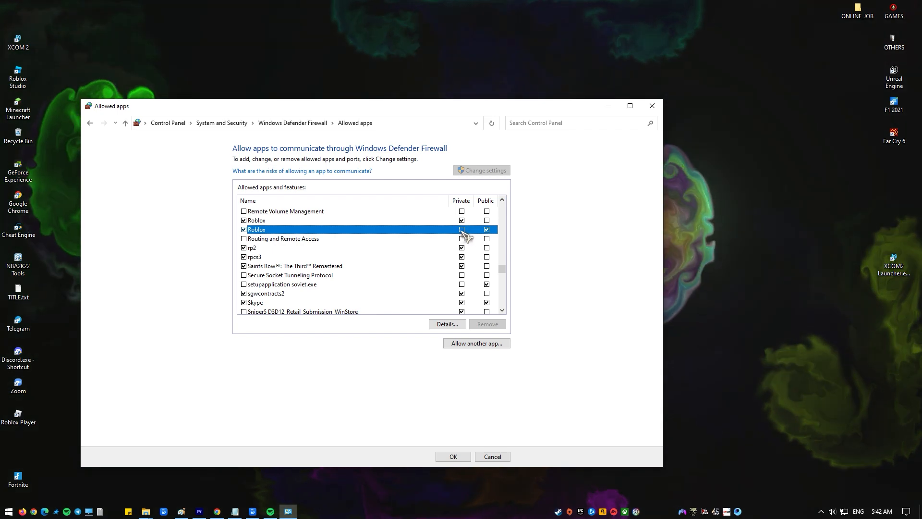
{"action": "left_click", "coordinate": [461, 230]}
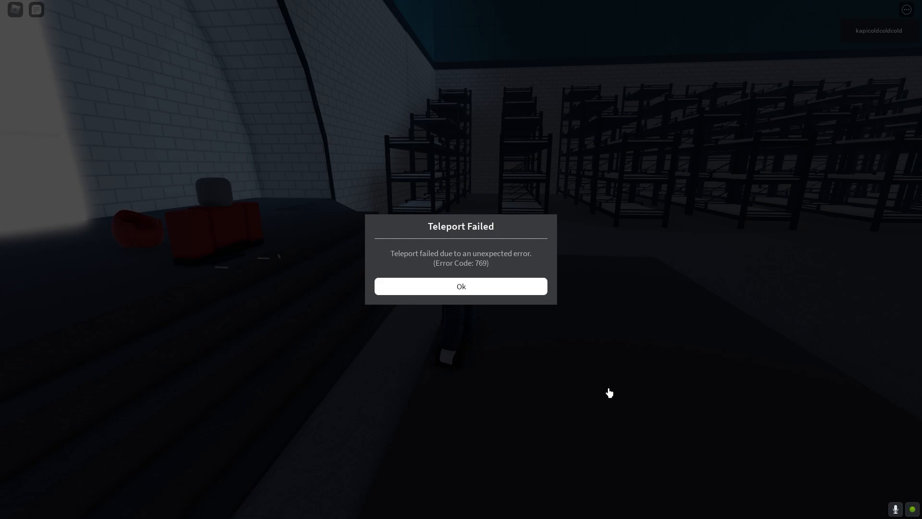
{"action": "left_click", "coordinate": [461, 285]}
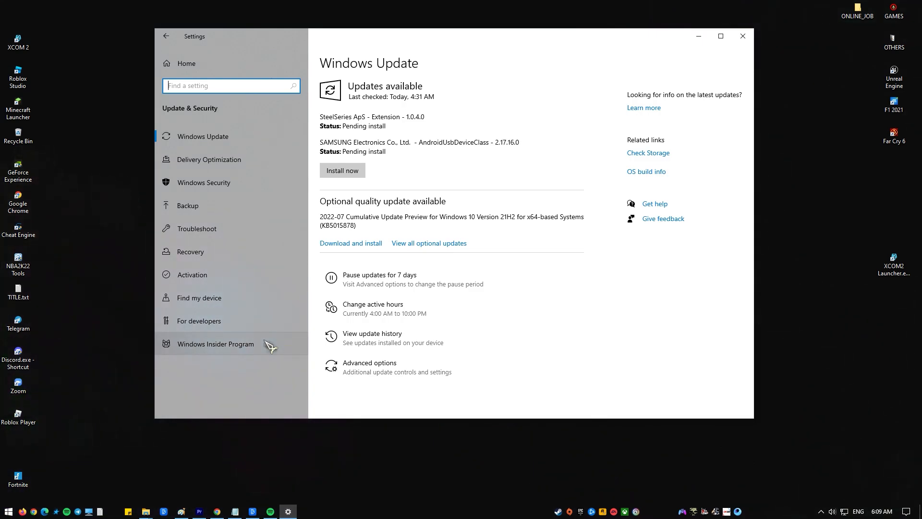
Step: Run the Internet Connections troubleshooter from Troubleshoot > Additional troubleshooters
{"action": "left_click", "coordinate": [196, 228]}
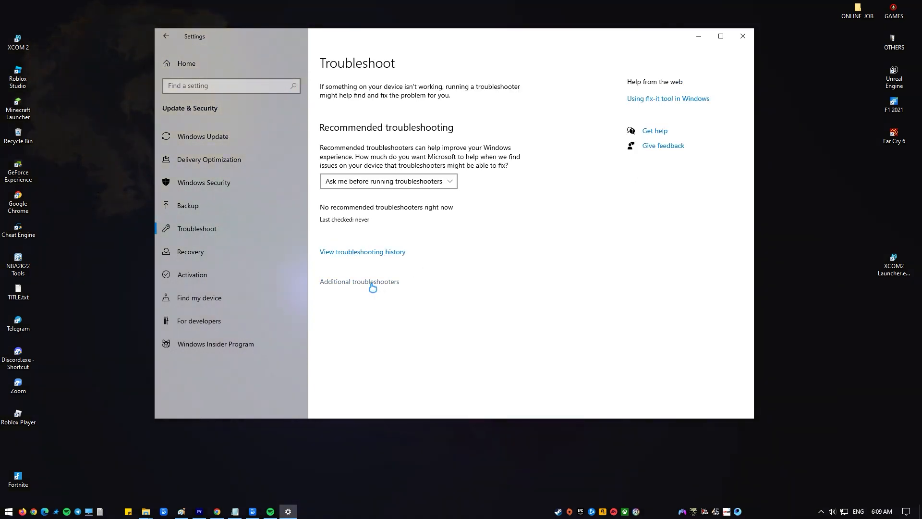
{"action": "left_click", "coordinate": [358, 280]}
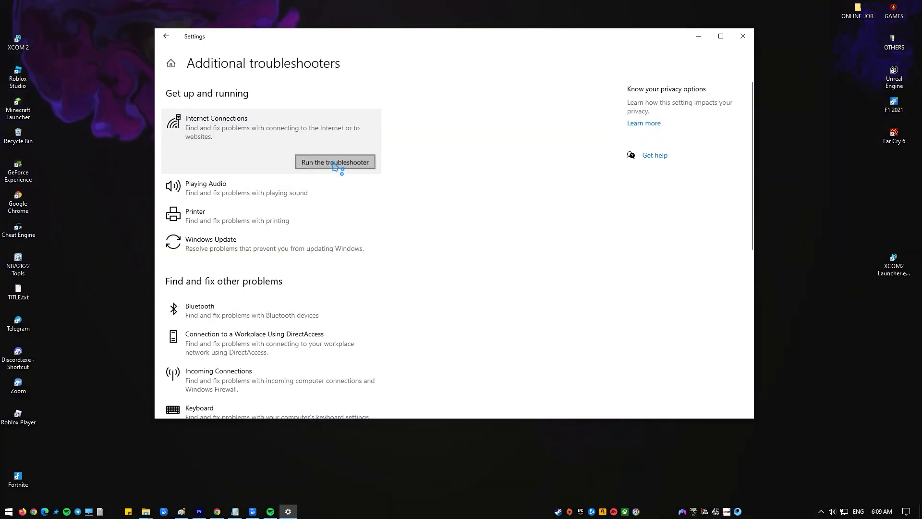
{"action": "left_click", "coordinate": [335, 162]}
{"action": "type", "text": "contro"}
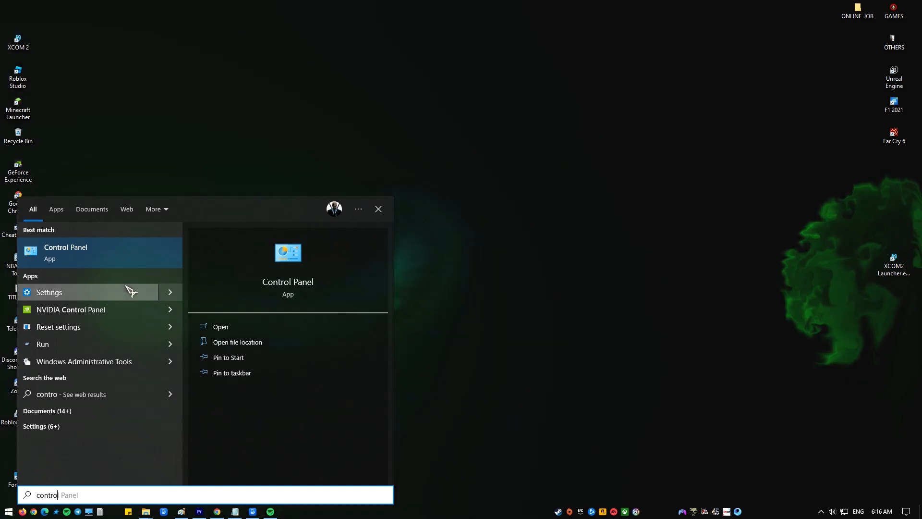
Step: Open Network Connections via Control Panel's Network and Sharing Center adapter settings
{"action": "left_click", "coordinate": [65, 251]}
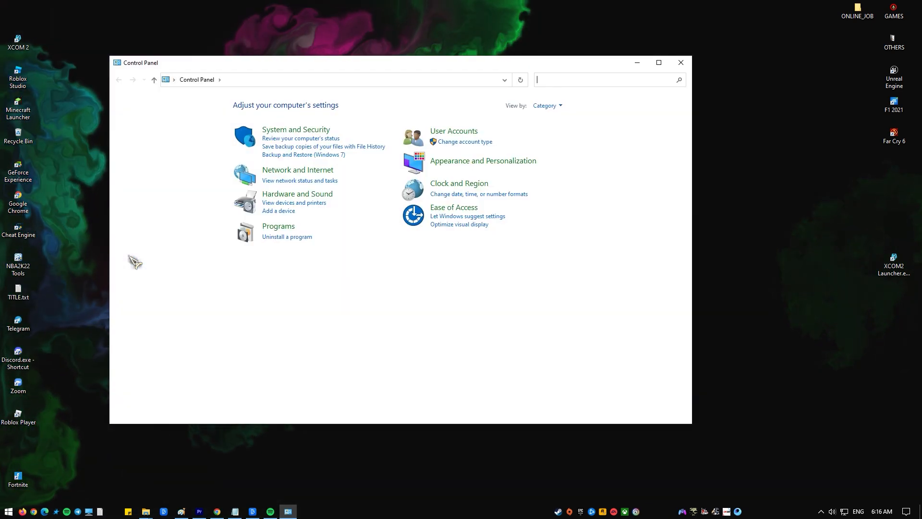
{"action": "left_click", "coordinate": [298, 169]}
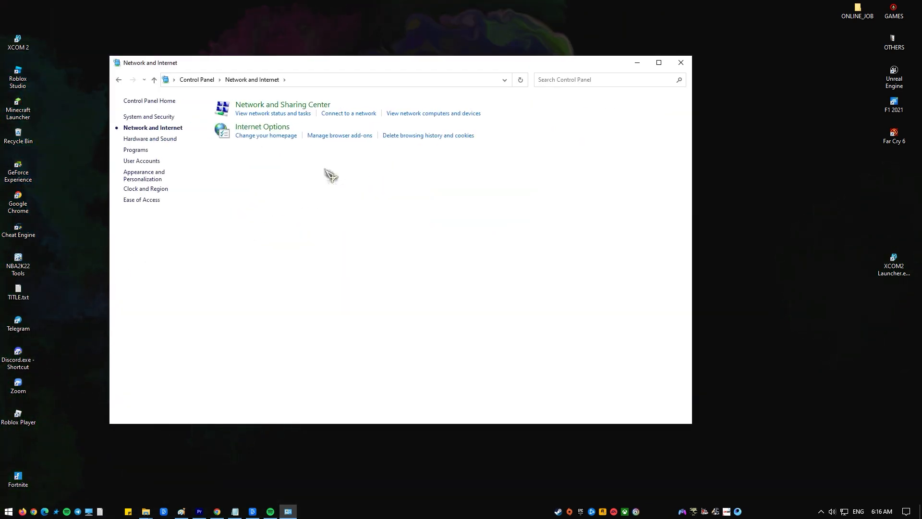
{"action": "mouse_move", "coordinate": [300, 112]}
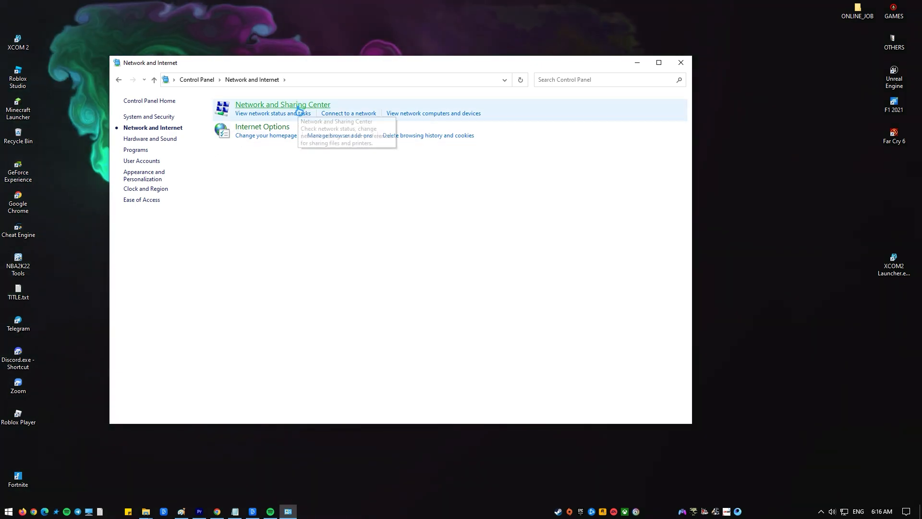
{"action": "left_click", "coordinate": [282, 104]}
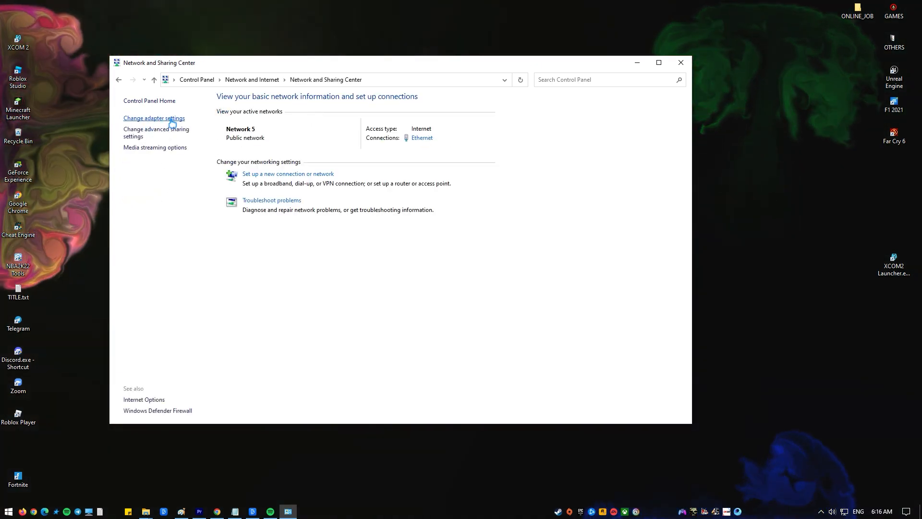
{"action": "left_click", "coordinate": [153, 118]}
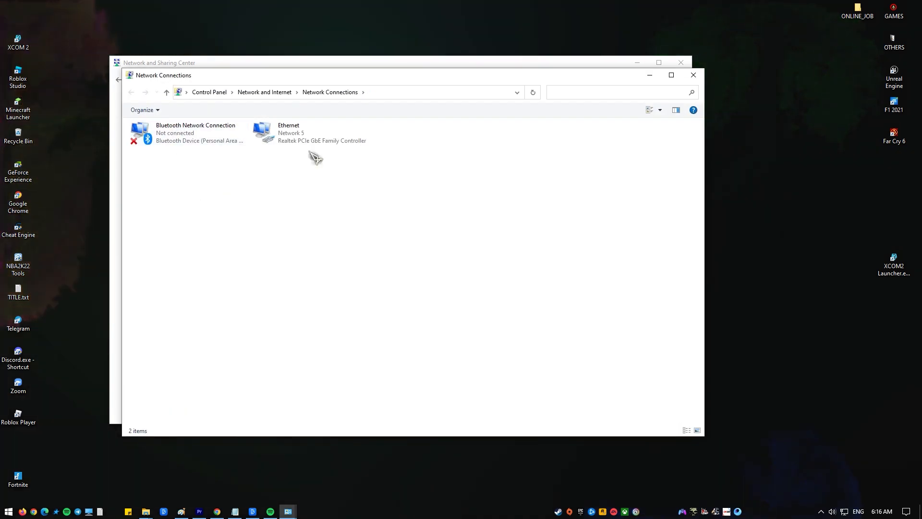
Step: Open the Ethernet adapter's Internet Protocol Version 4 (TCP/IPv4) properties
{"action": "right_click", "coordinate": [288, 133]}
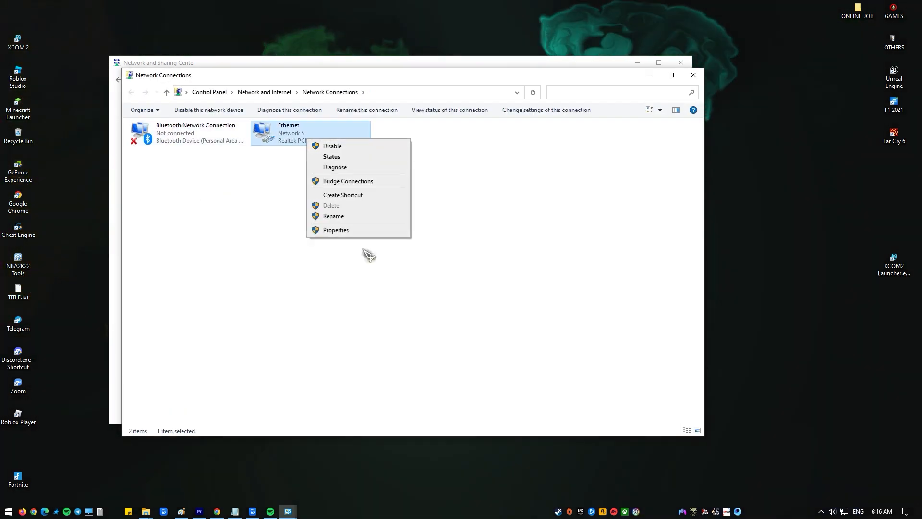
{"action": "left_click", "coordinate": [335, 230]}
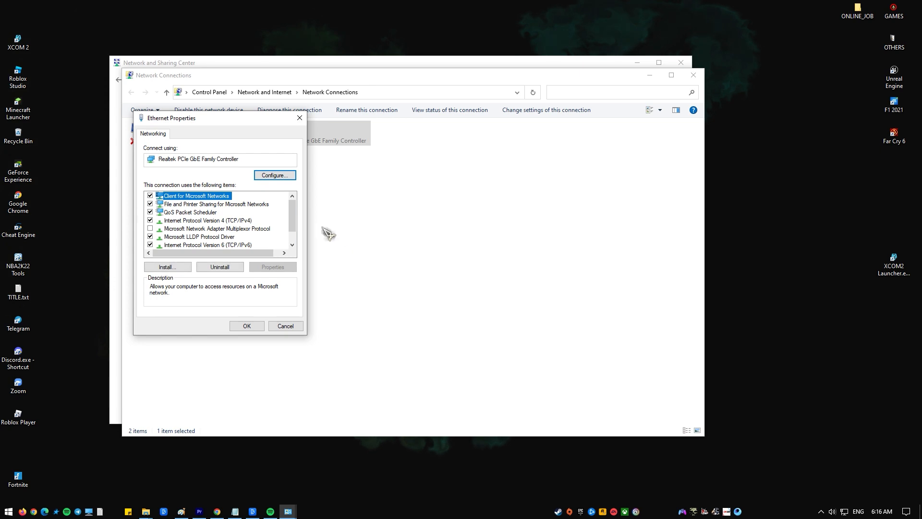
{"action": "left_click", "coordinate": [207, 220]}
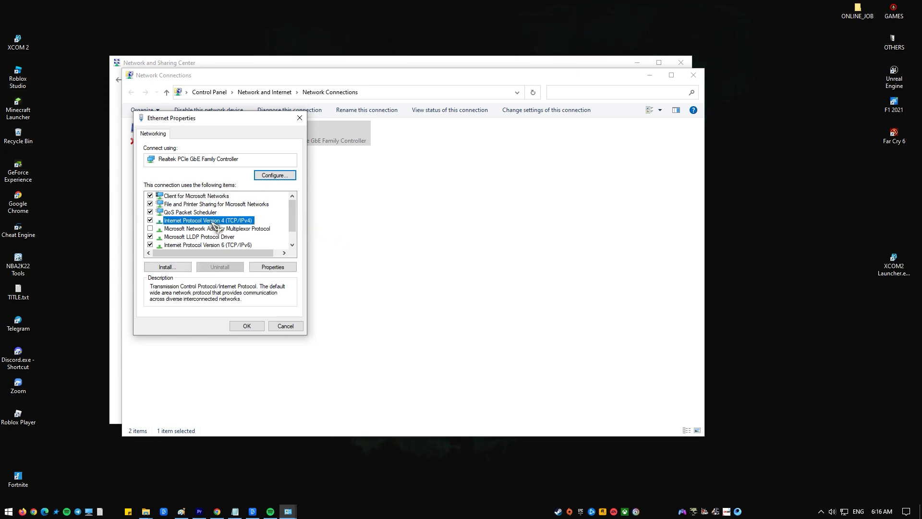
{"action": "left_click", "coordinate": [272, 267]}
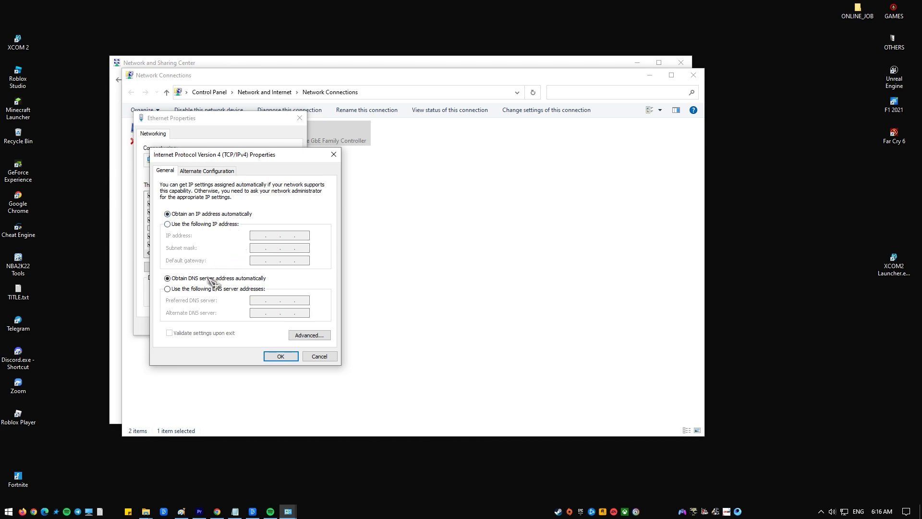
Step: Use manual DNS servers 8.8.8.8 and 8.8.4.4, validating settings on exit
{"action": "left_click", "coordinate": [167, 288]}
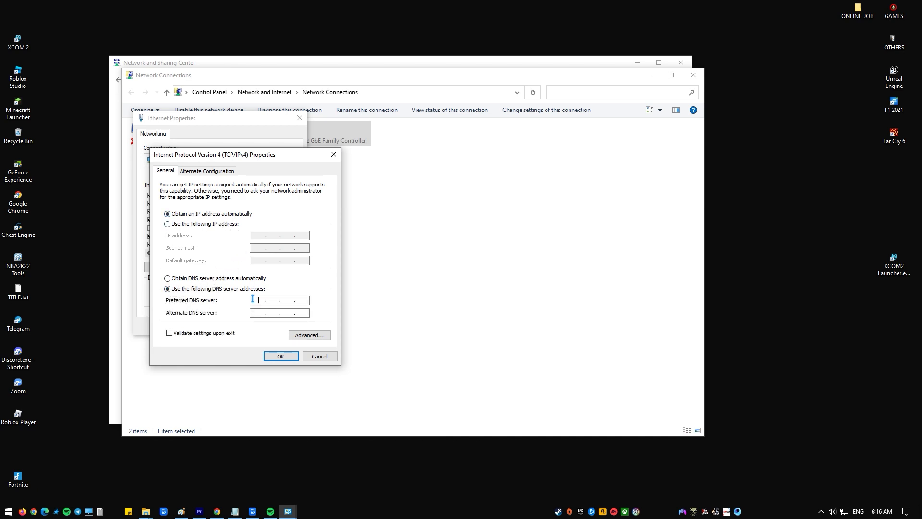
{"action": "type", "text": "8.8.8.8"}
{"action": "left_click", "coordinate": [279, 312]}
{"action": "type", "text": "8.8.."}
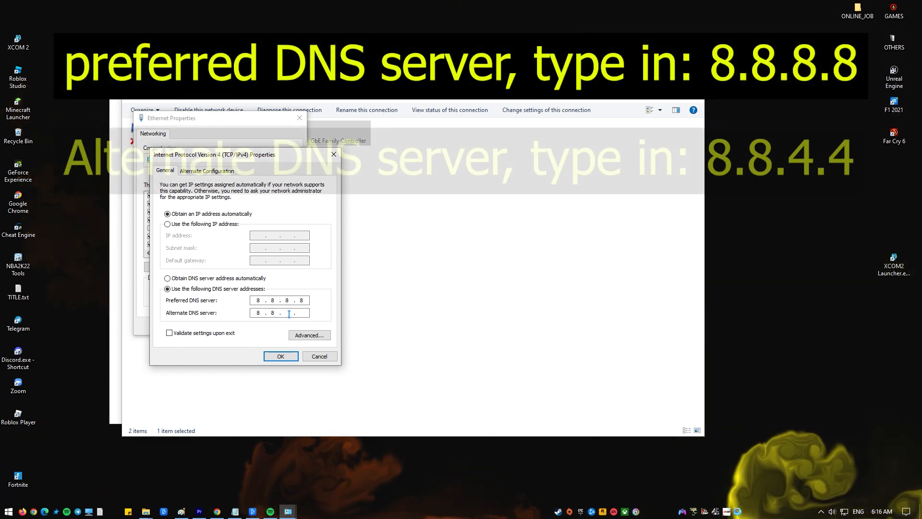
{"action": "type", "text": "4"}
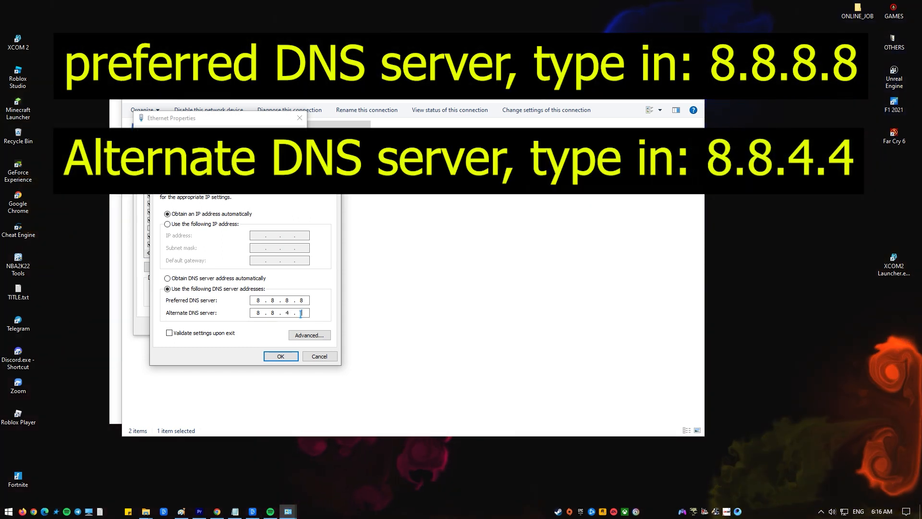
{"action": "type", "text": "4"}
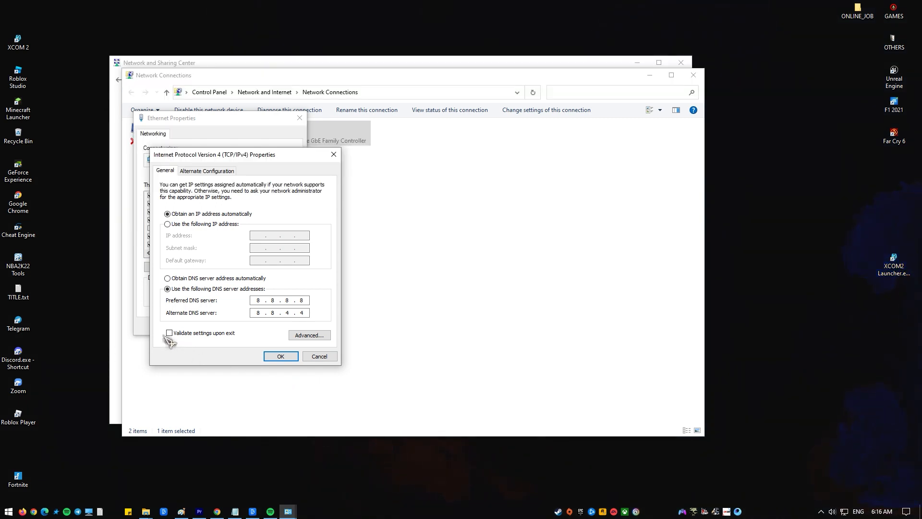
{"action": "left_click", "coordinate": [169, 332]}
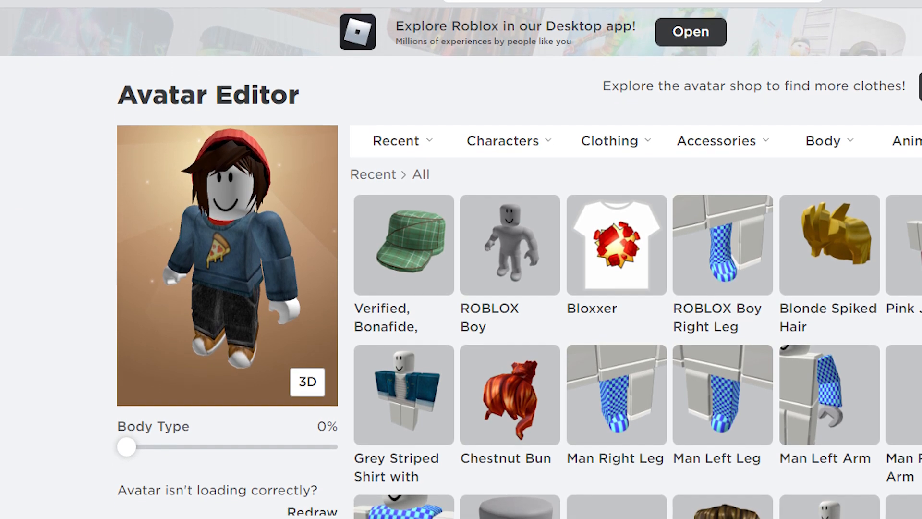
{"action": "scroll", "scroll_direction": "down", "scroll_amount": 3}
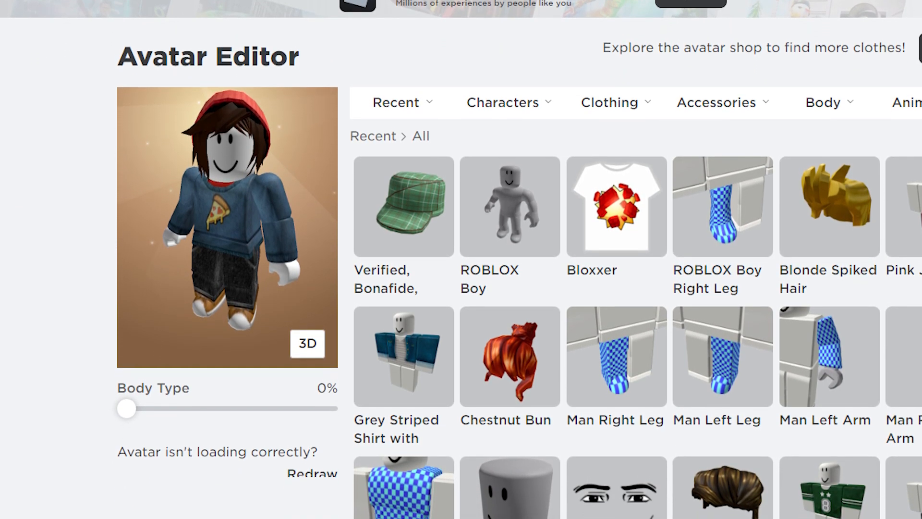
{"action": "scroll", "scroll_direction": "down", "scroll_amount": 3}
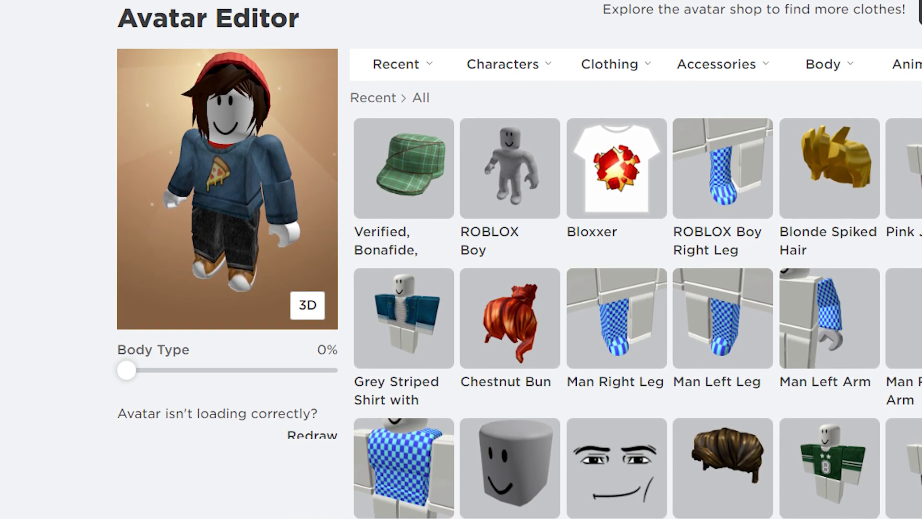
{"action": "scroll", "scroll_direction": "down", "scroll_amount": 3}
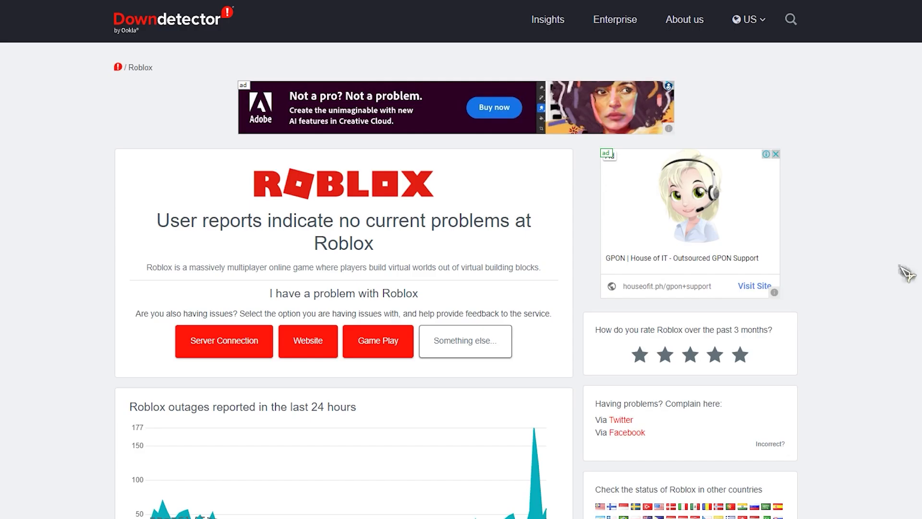
Step: Scroll Downdetector's Roblox page past the outage chart and reported problems to comments
{"action": "scroll", "scroll_direction": "down", "scroll_amount": 3}
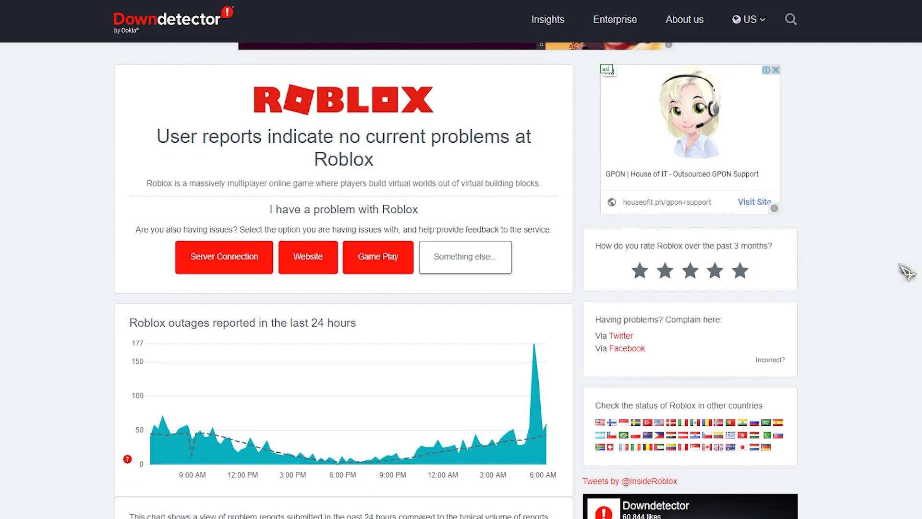
{"action": "scroll", "scroll_direction": "down", "scroll_amount": 3}
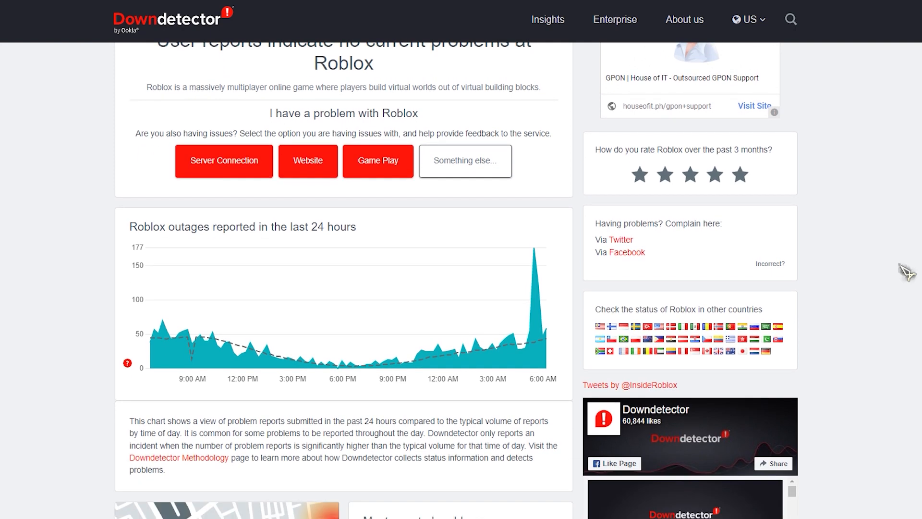
{"action": "scroll", "scroll_direction": "down", "scroll_amount": 3}
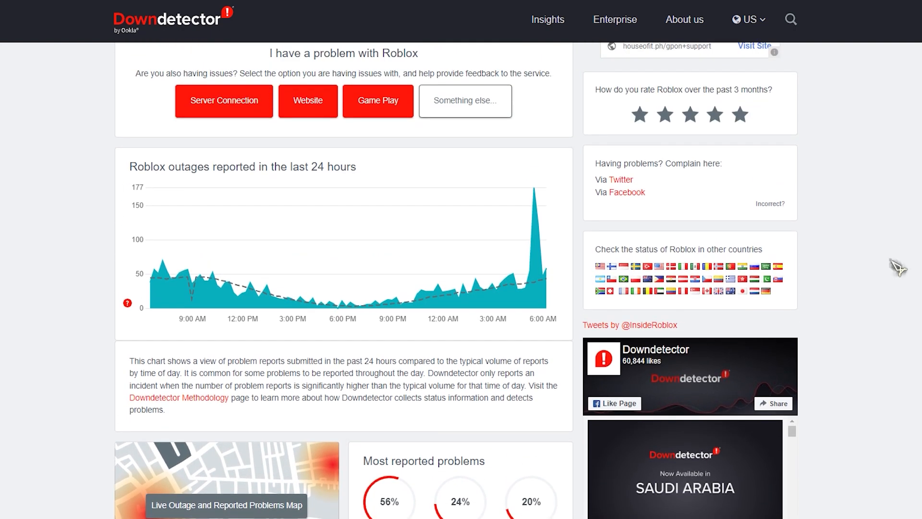
{"action": "mouse_move", "coordinate": [543, 195]}
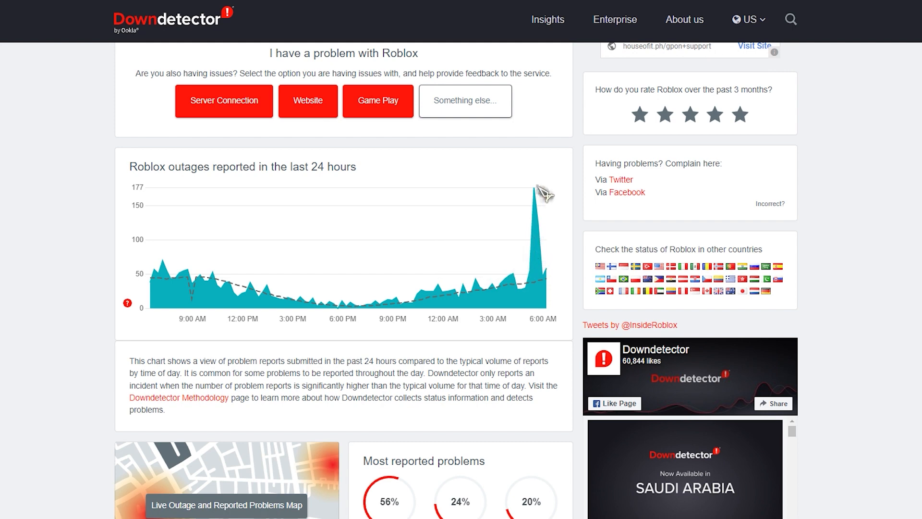
{"action": "mouse_move", "coordinate": [536, 197]}
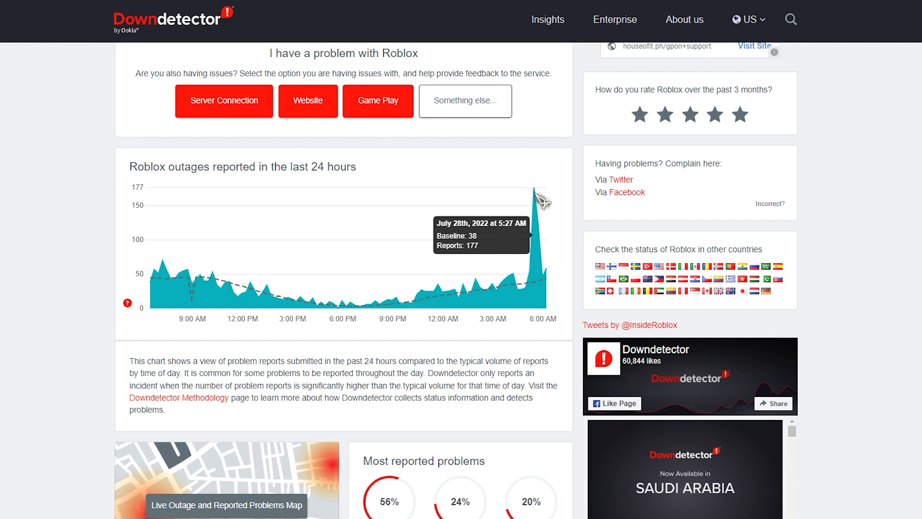
{"action": "scroll", "scroll_direction": "down", "scroll_amount": 3}
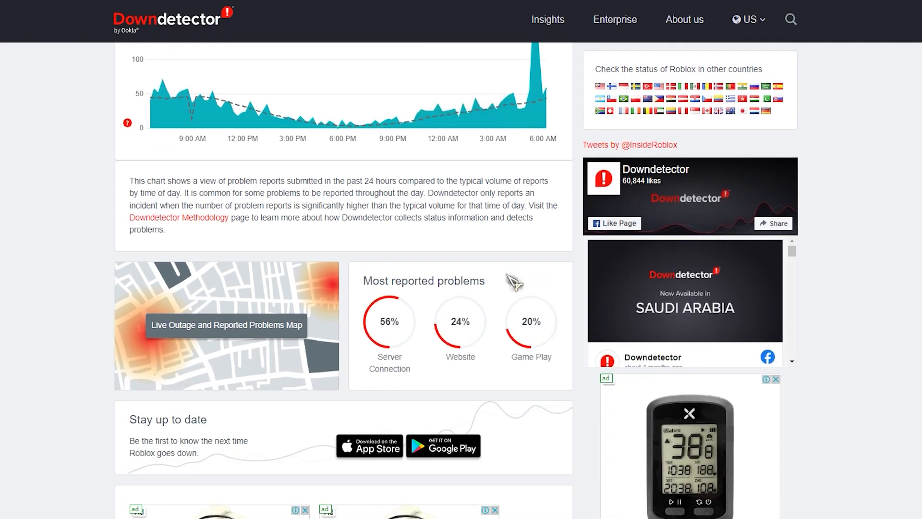
{"action": "scroll", "scroll_direction": "down", "scroll_amount": 3}
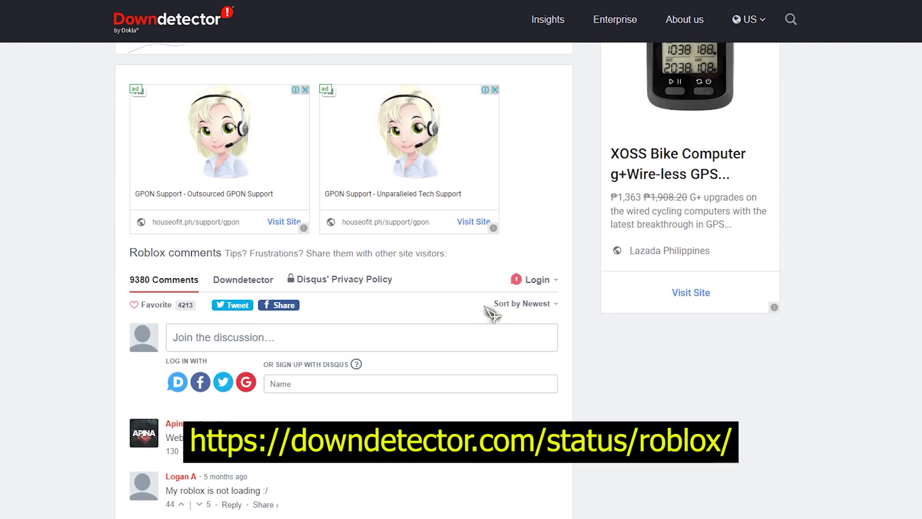
{"action": "scroll", "scroll_direction": "down", "scroll_amount": 3}
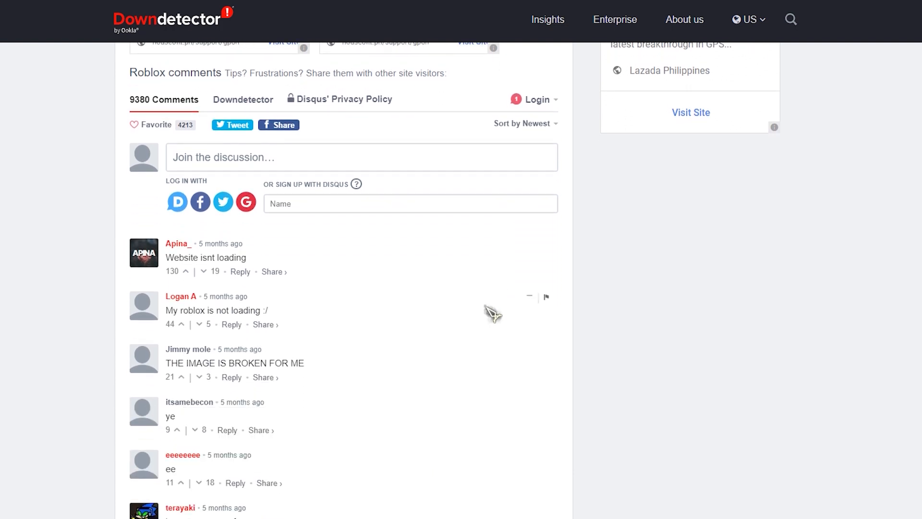
{"action": "mouse_move", "coordinate": [495, 308]}
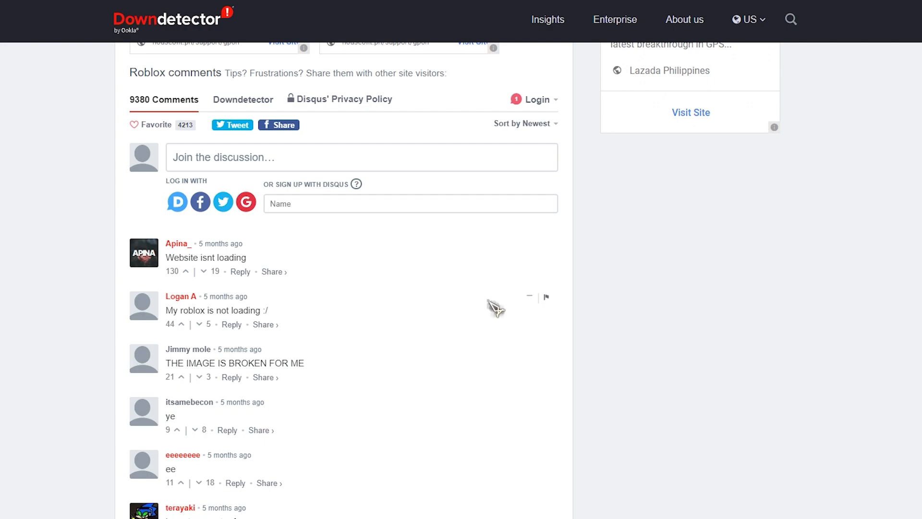